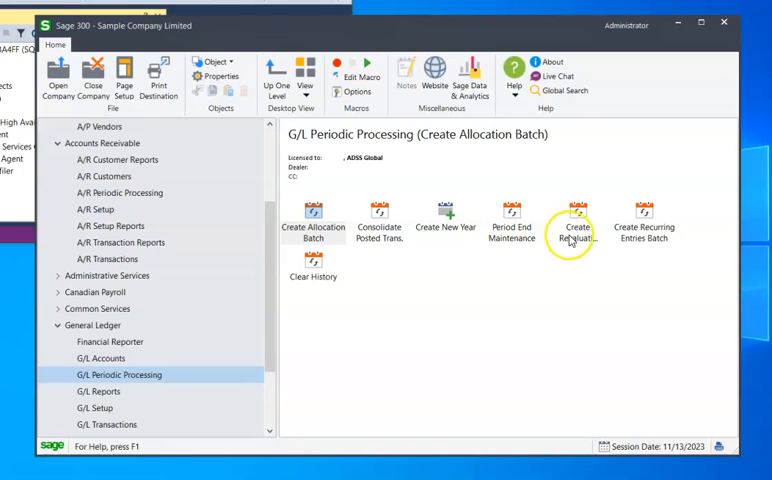
pyautogui.moveTo(508, 248)
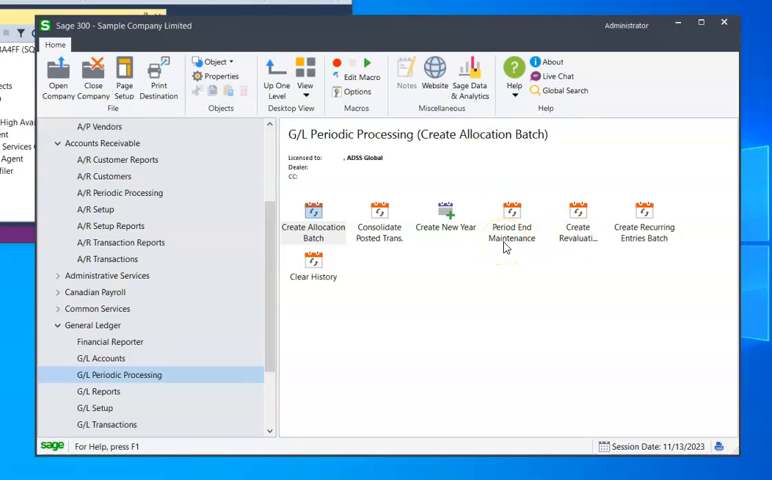
# - Launch Create New Year, which warns that a 2024 fiscal calendar must exist first
pyautogui.click(512, 212)
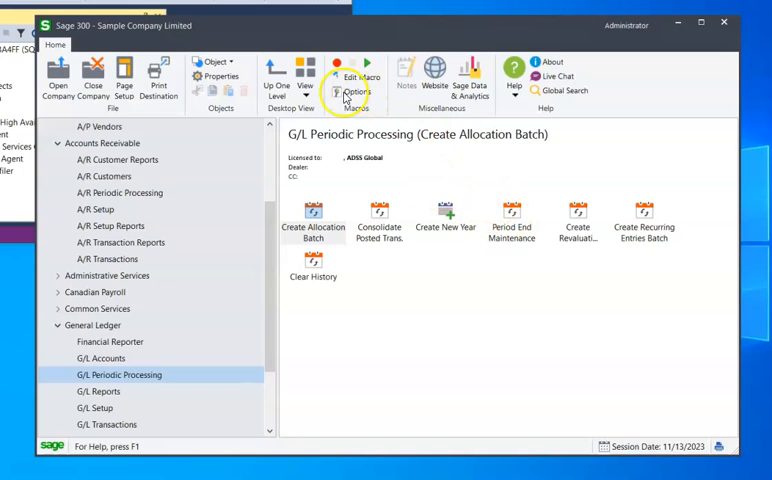
pyautogui.moveTo(456, 188)
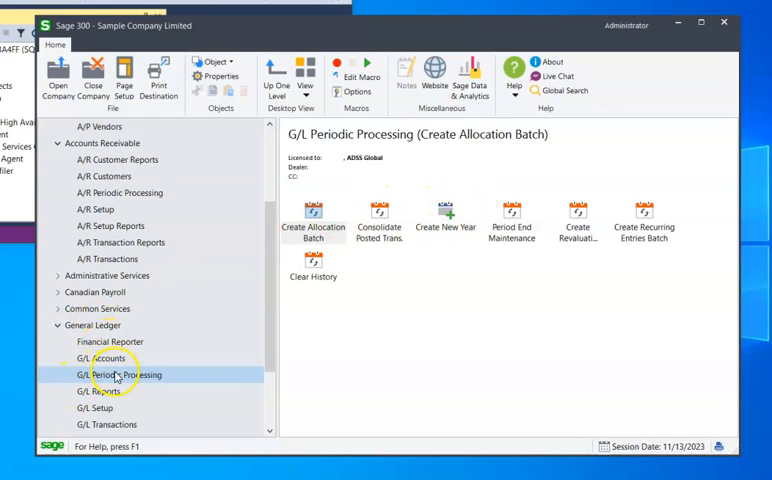
pyautogui.moveTo(446, 210)
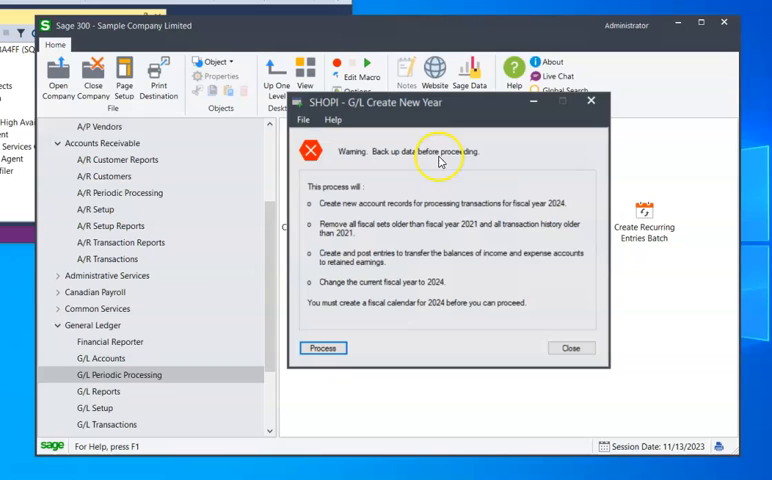
pyautogui.moveTo(348, 318)
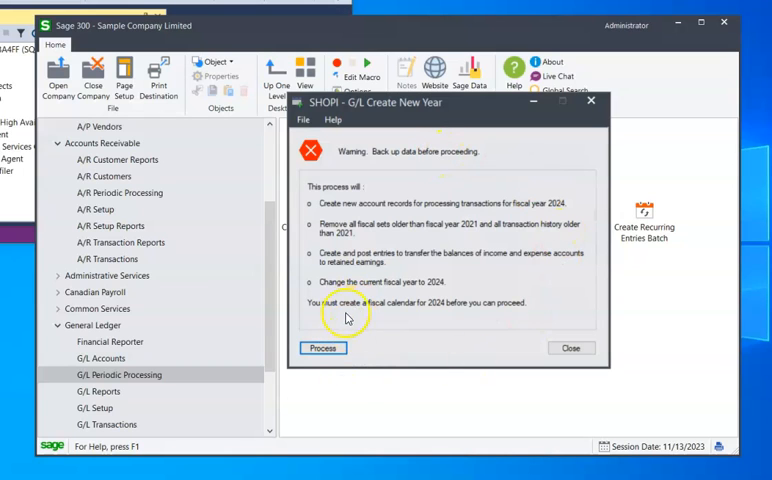
pyautogui.moveTo(388, 312)
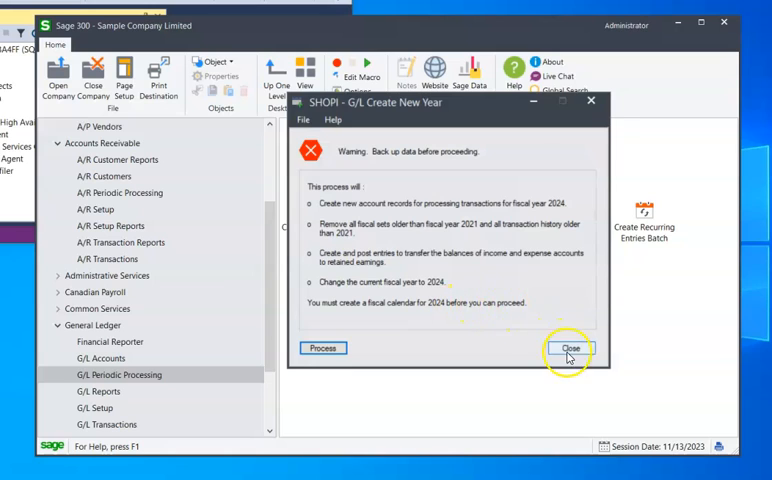
# - In Common Services Fiscal Calendar, add year 2024 with twelve monthly periods from 1/1/2024
pyautogui.click(572, 348)
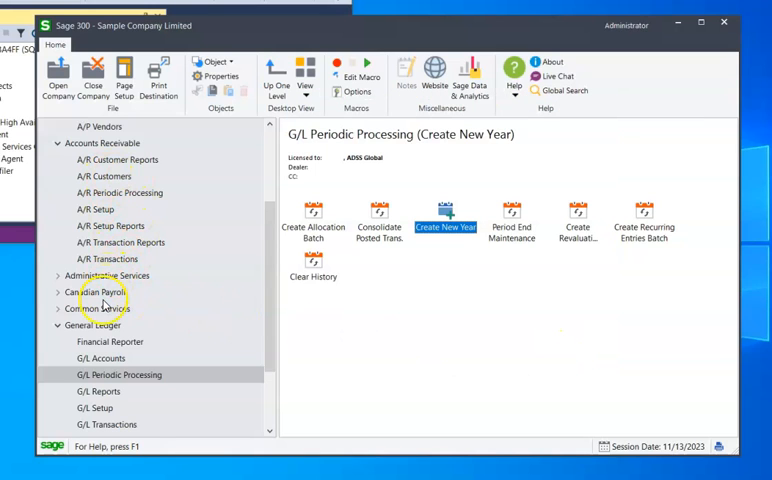
pyautogui.click(96, 308)
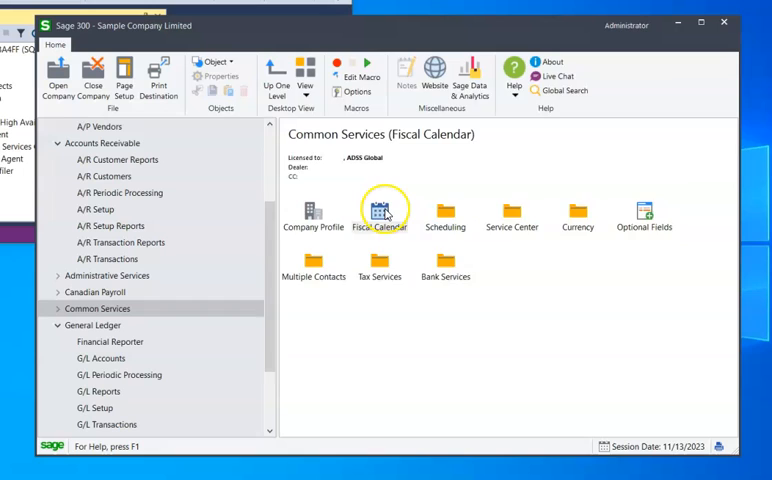
pyautogui.doubleClick(380, 212)
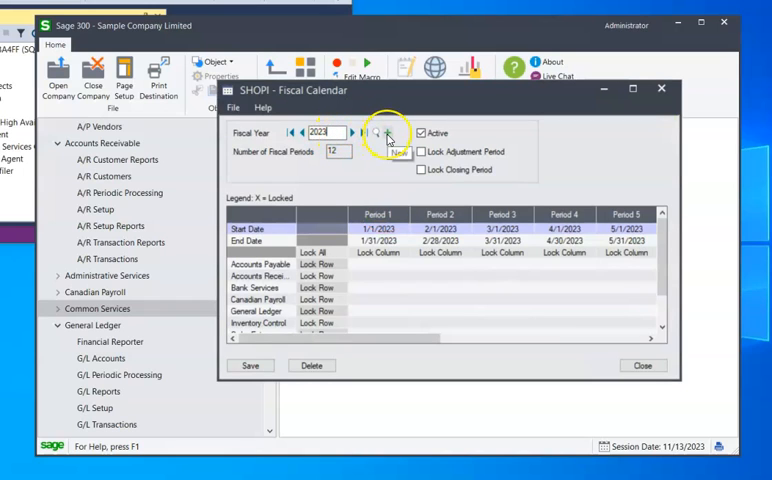
pyautogui.click(388, 132)
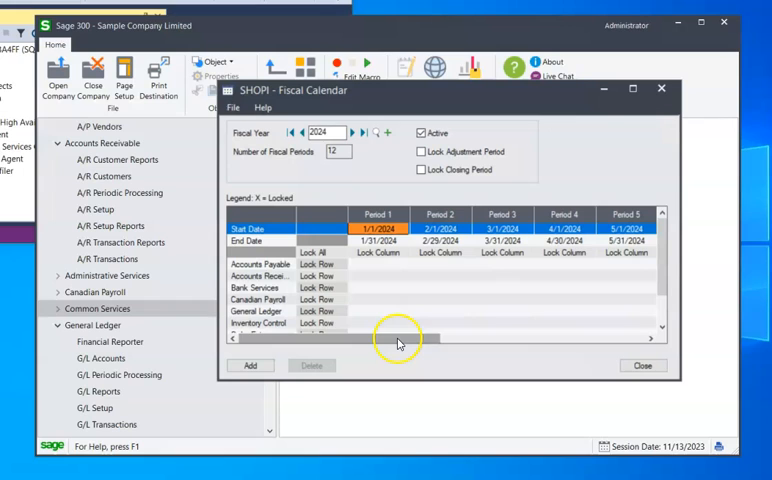
pyautogui.moveTo(368, 348)
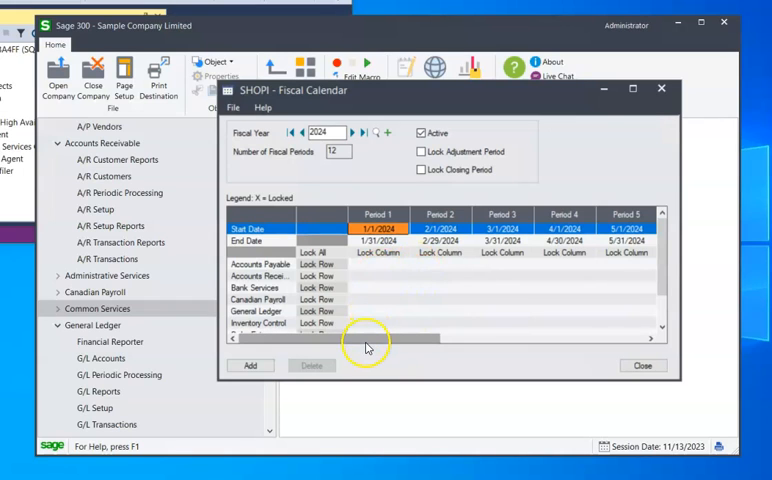
pyautogui.moveTo(364, 318)
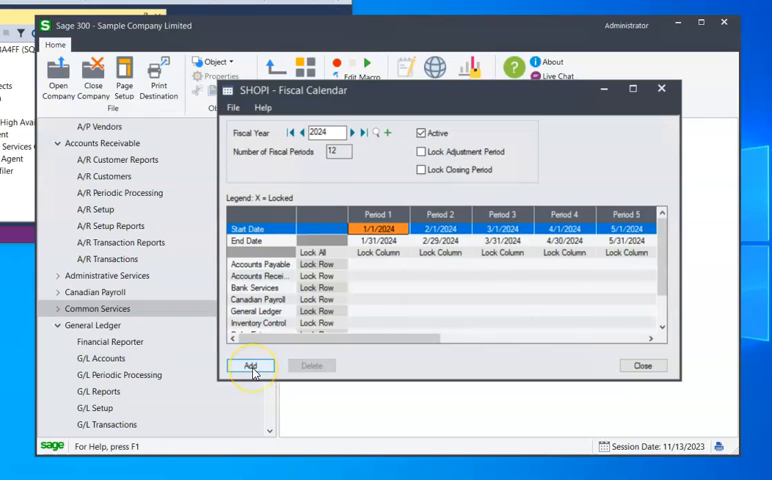
pyautogui.click(250, 364)
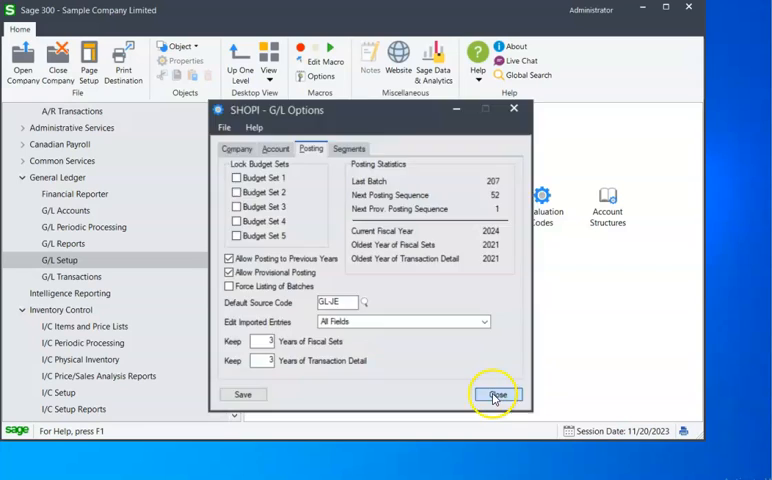
# - Check the G/L Options Posting settings and fiscal year statistics showing 2024 as current
pyautogui.click(496, 394)
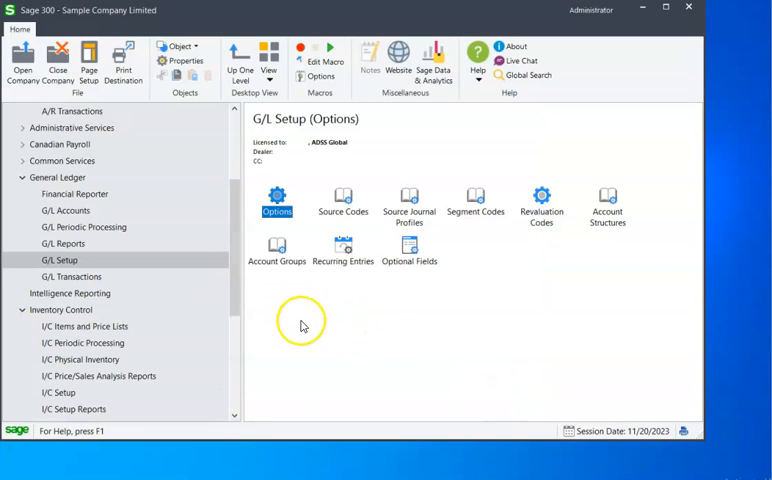
pyautogui.moveTo(202, 224)
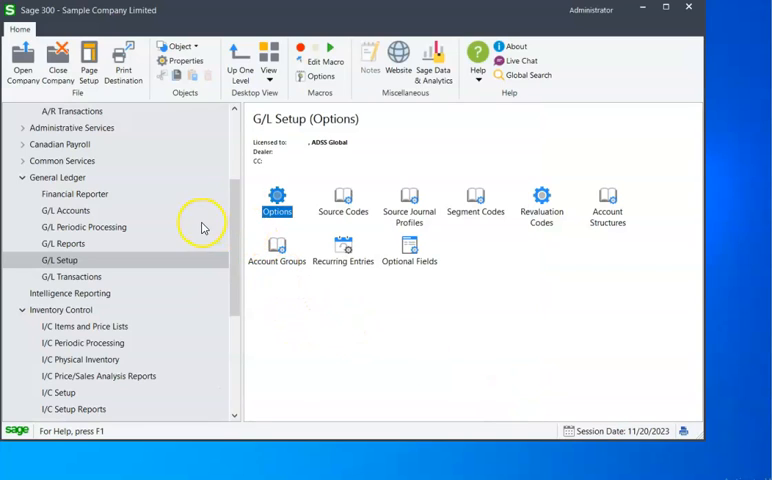
pyautogui.moveTo(92, 260)
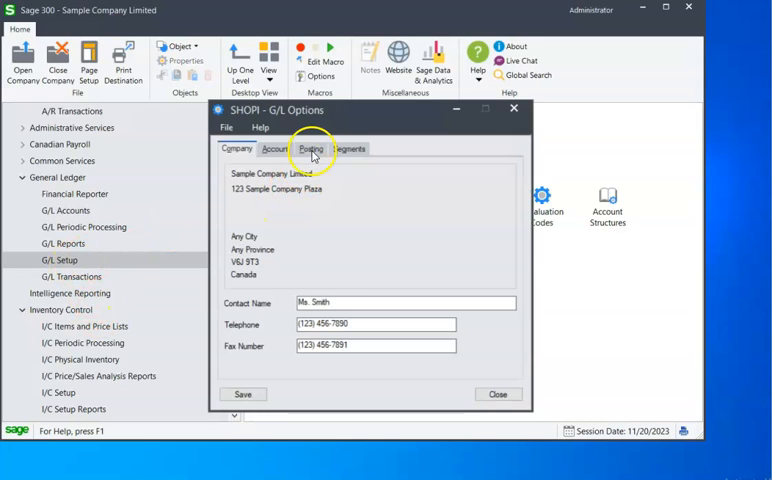
pyautogui.click(312, 148)
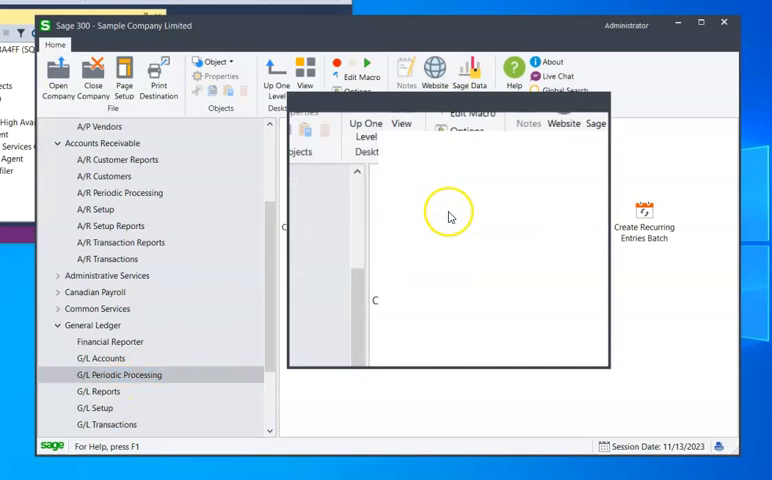
# - Process Create New Year for 2024, removing old history records, and dismiss the result messages
pyautogui.click(324, 348)
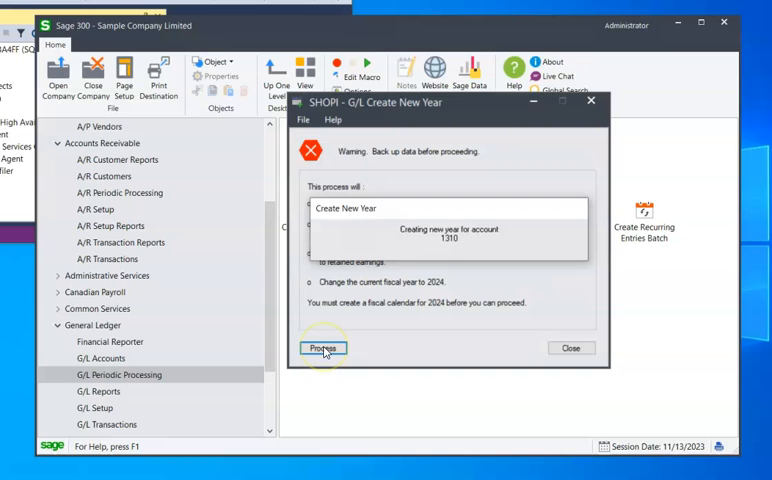
pyautogui.click(322, 348)
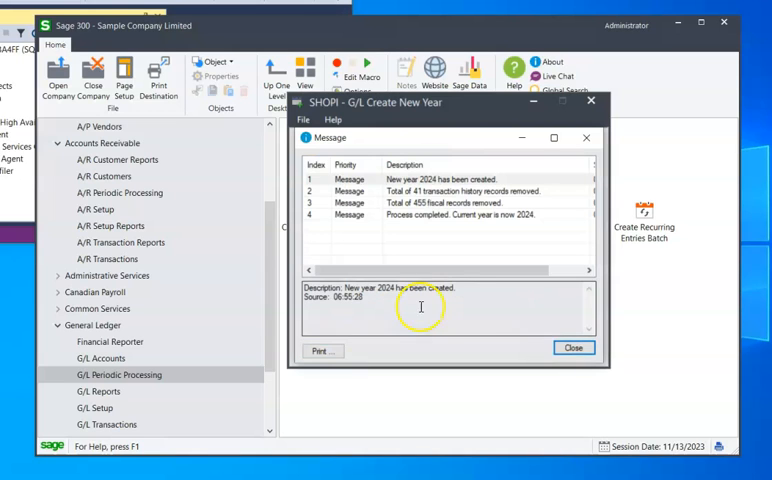
pyautogui.click(572, 348)
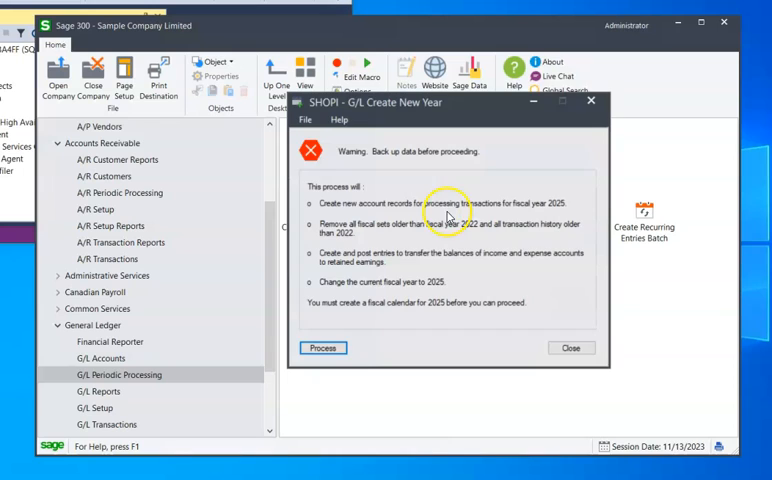
pyautogui.moveTo(568, 308)
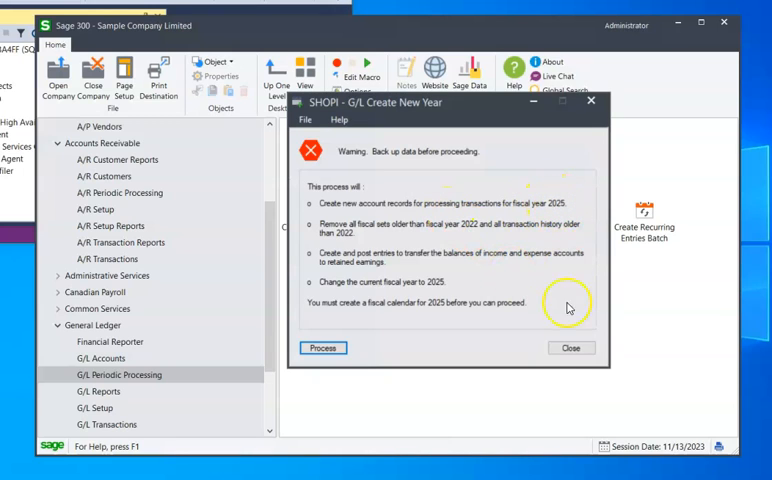